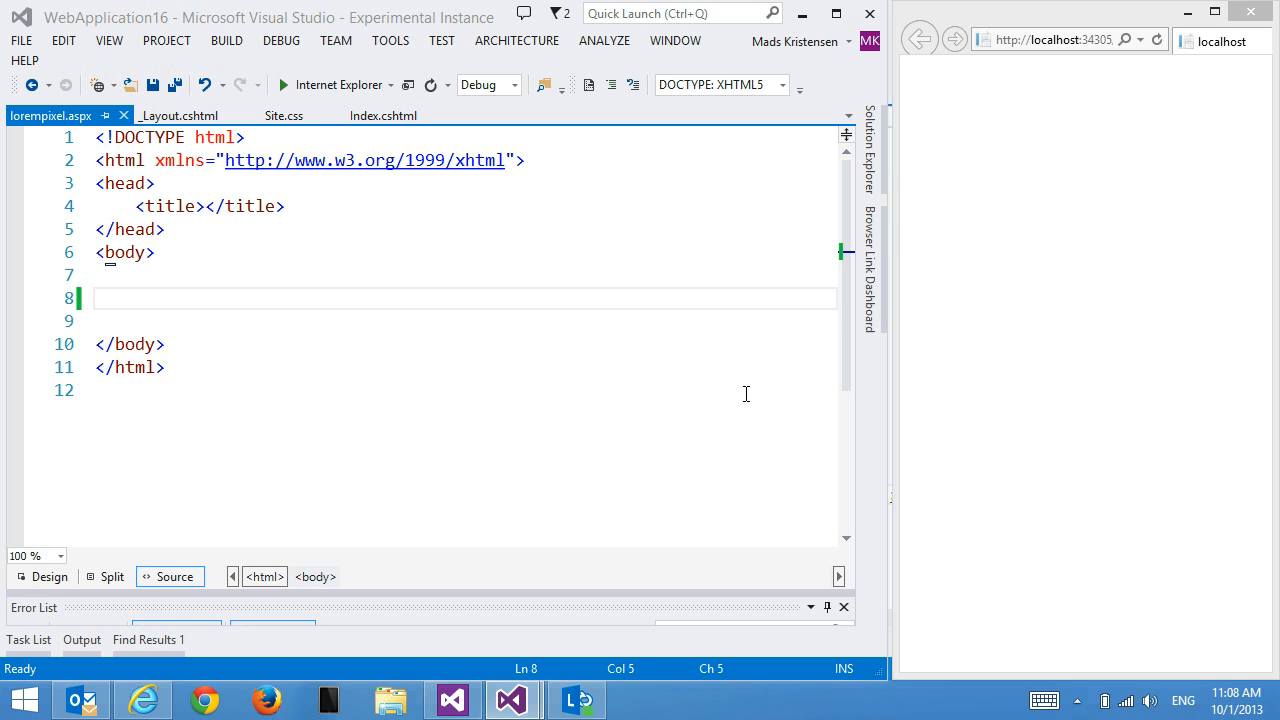
mouse_move(232, 332)
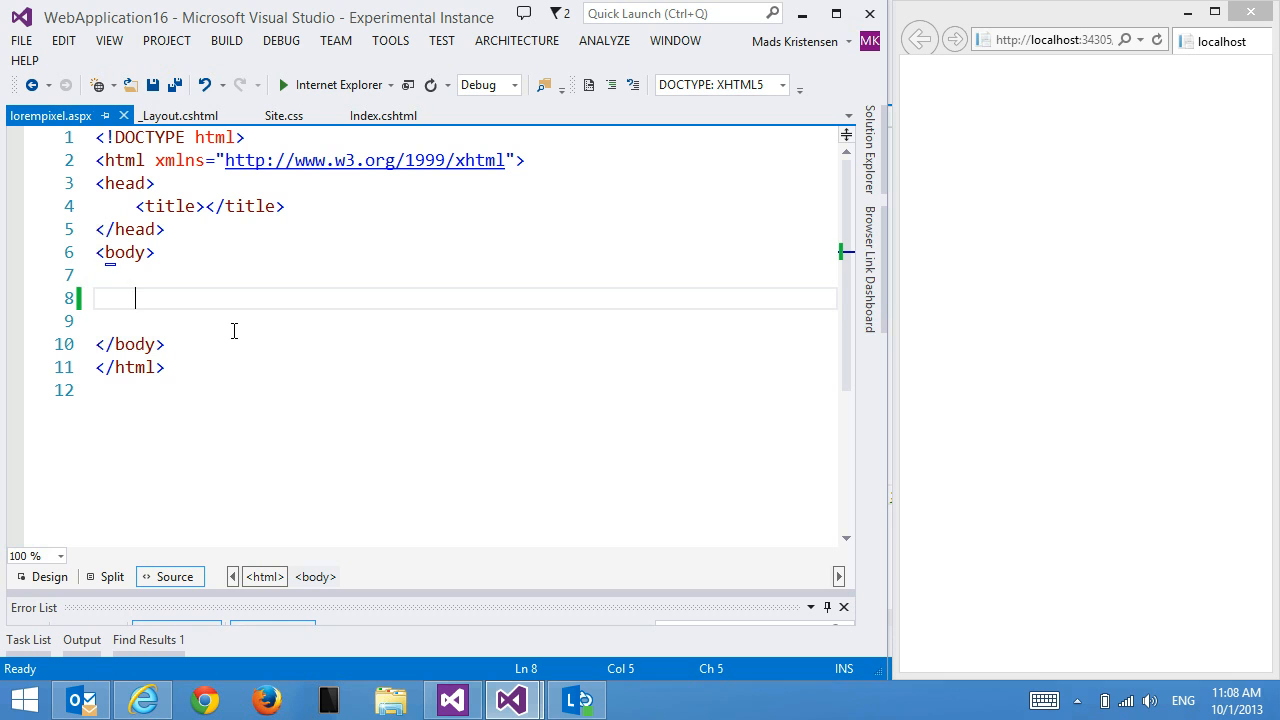
- Expand the pix snippet into an img tag for lorempixel.com/30/30 and preview it
type("pixel.com/30/30/\" alt=\"\" />")
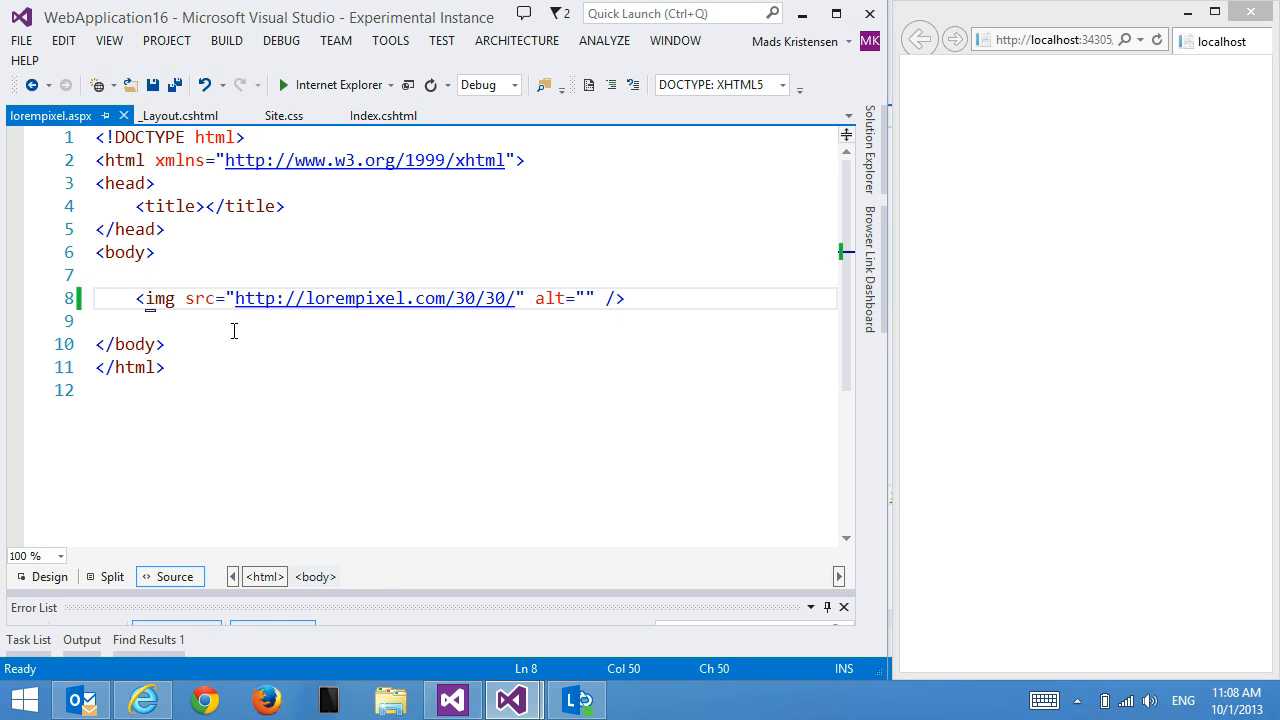
left_click(380, 298)
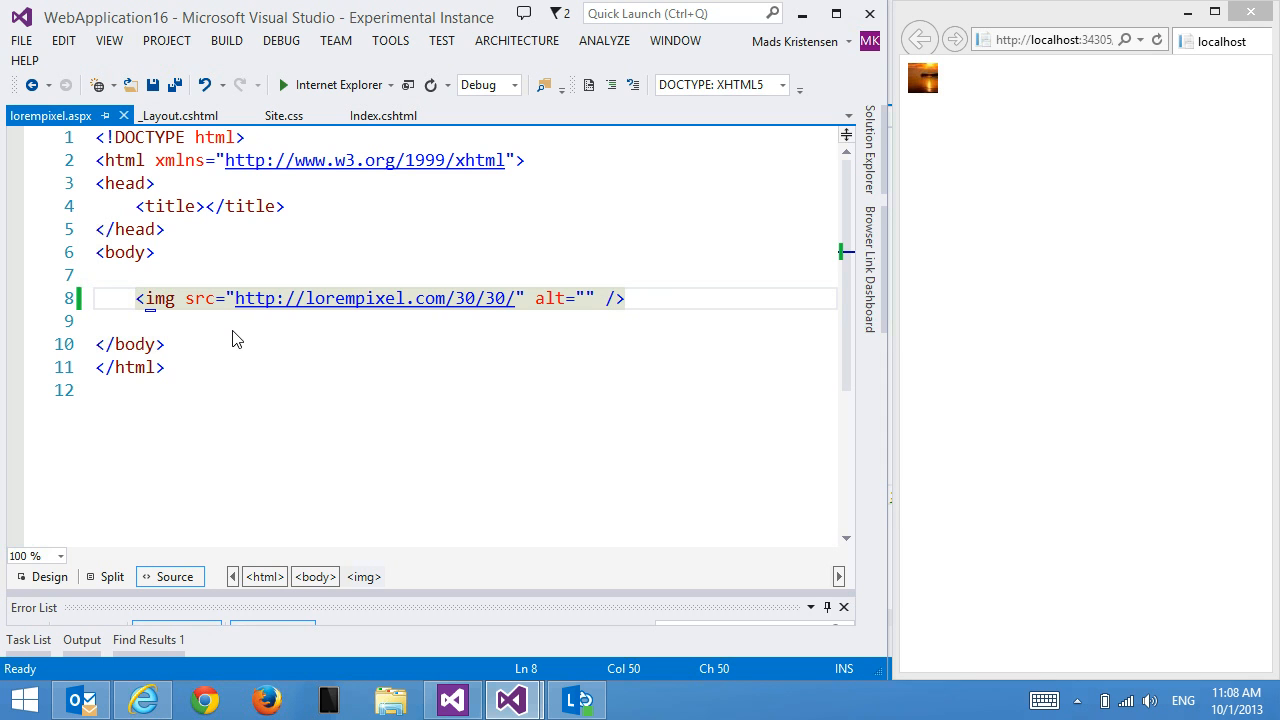
mouse_move(448, 298)
type("pix-")
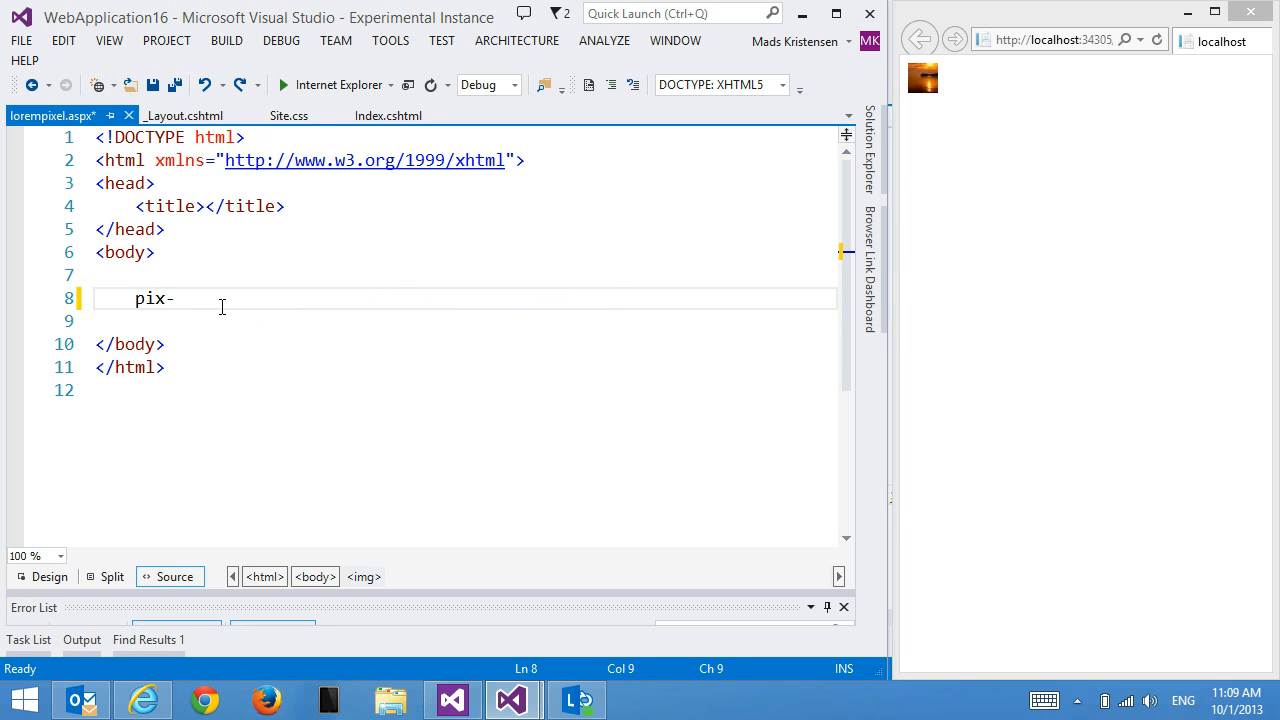
- Expand pix-200x200 into an img tag for lorempixel.com/200/200, then retype the shortcut
type("200x200")
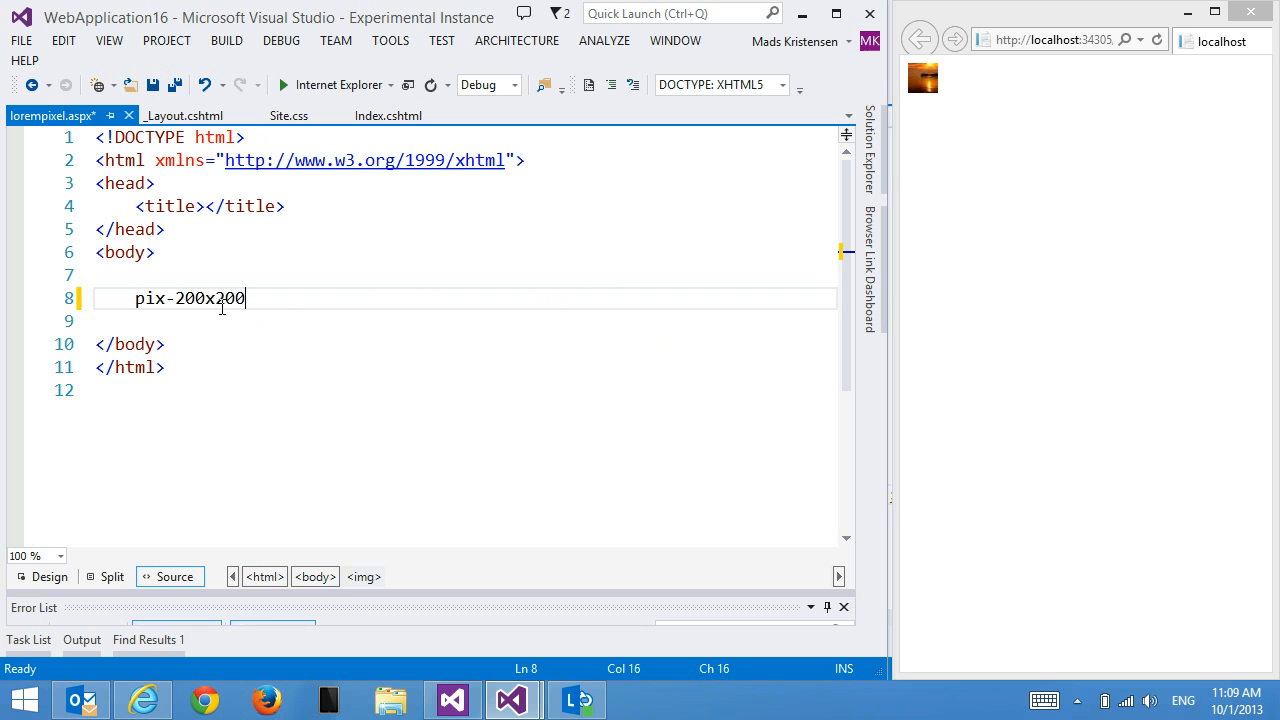
type("<img src=\"http://lorempixel.com/200/200/\" alt=\"\" />")
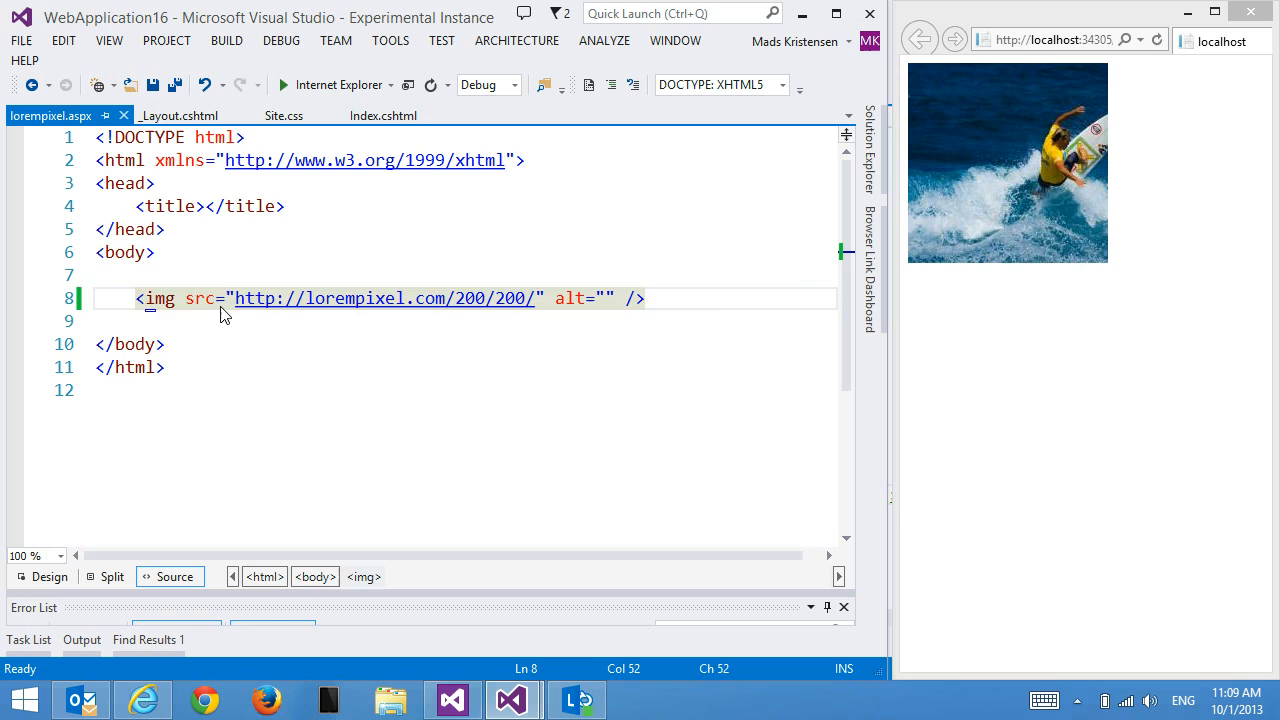
type("pix-200x200")
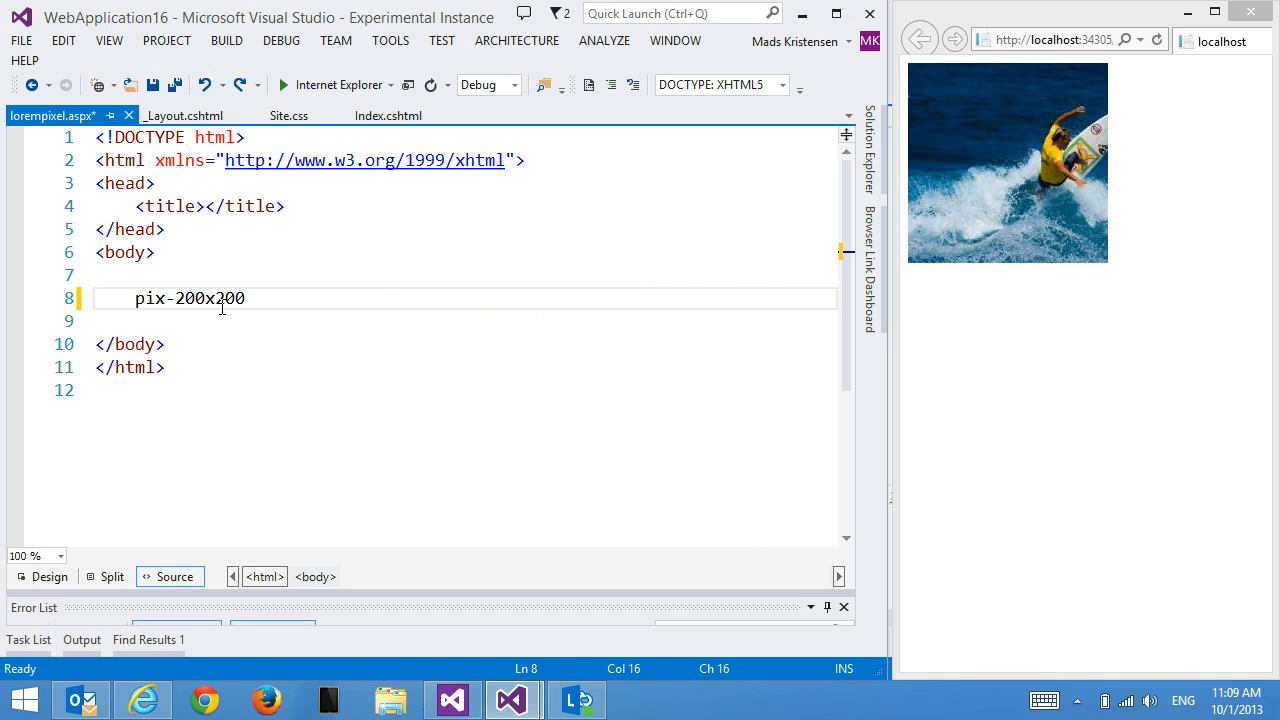
- Expand pix-200x200-animals into an img tag and set the image number to 2
type("-a")
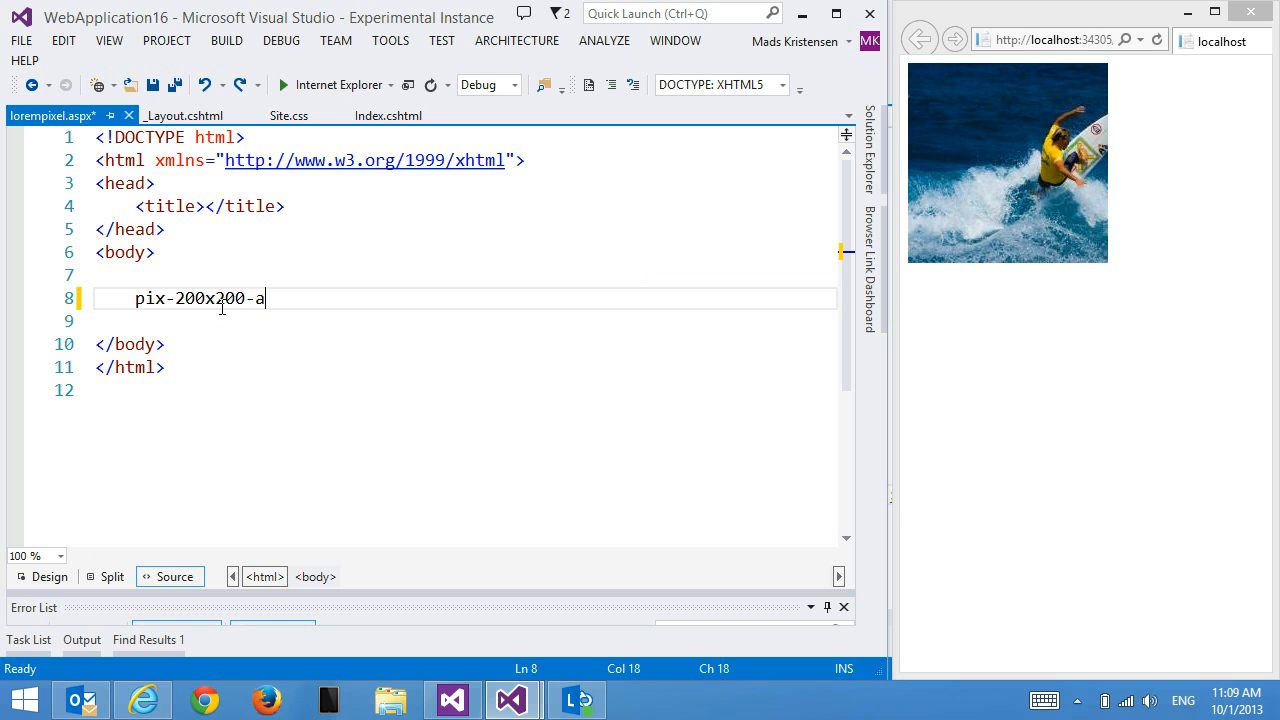
type("nimals/3/\" alt=\"\" />")
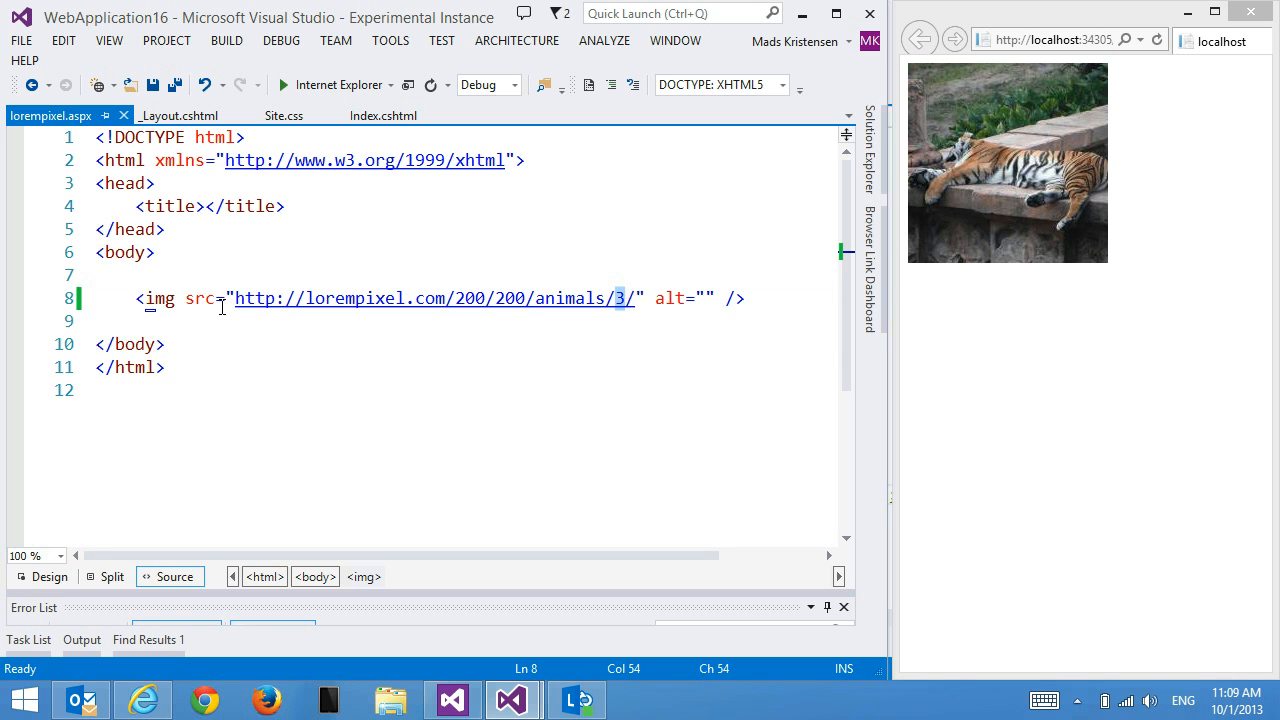
type("2")
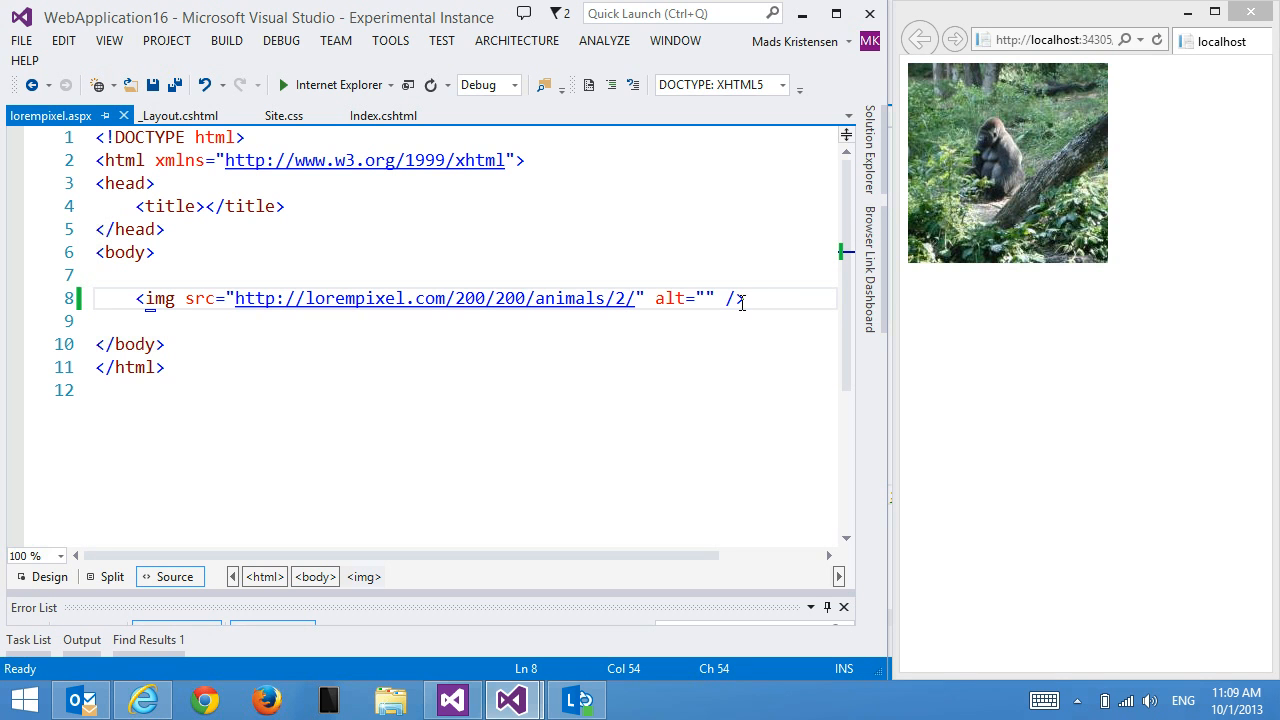
type("pix-200x200-animals")
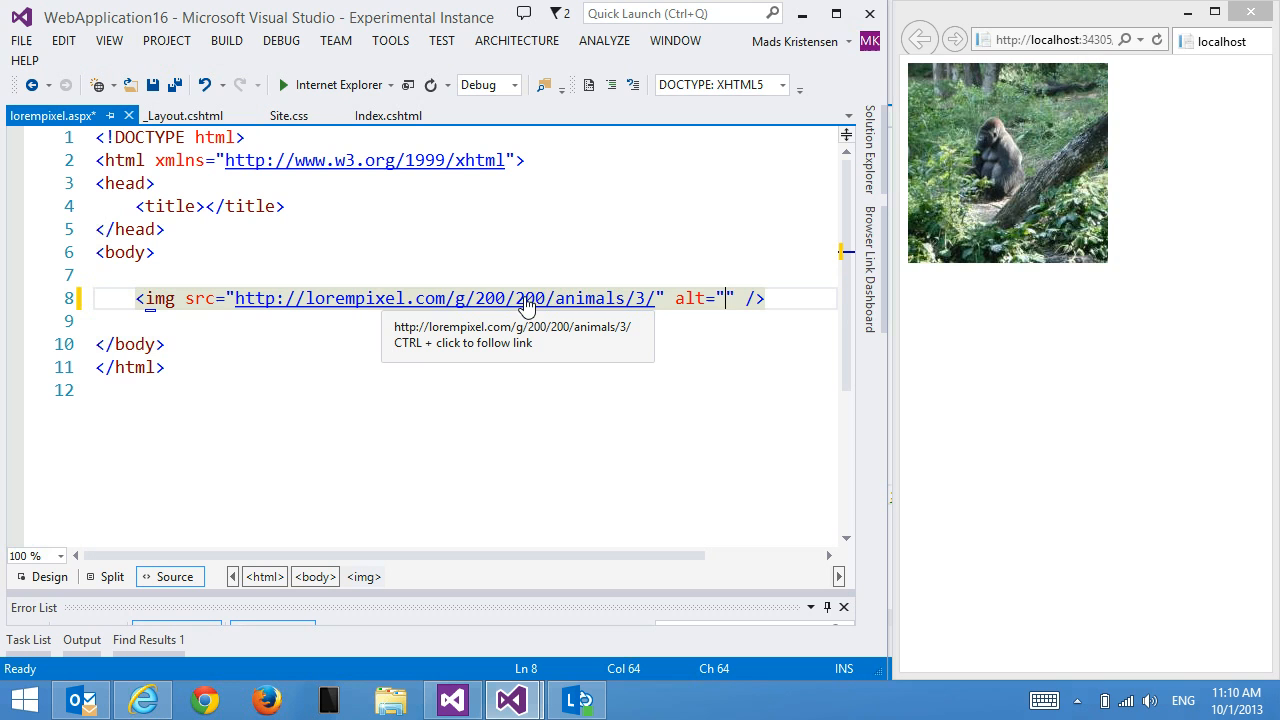
- Expand pix-g-200x200-animals into an img tag with the /g/ grayscale path
left_click(1156, 40)
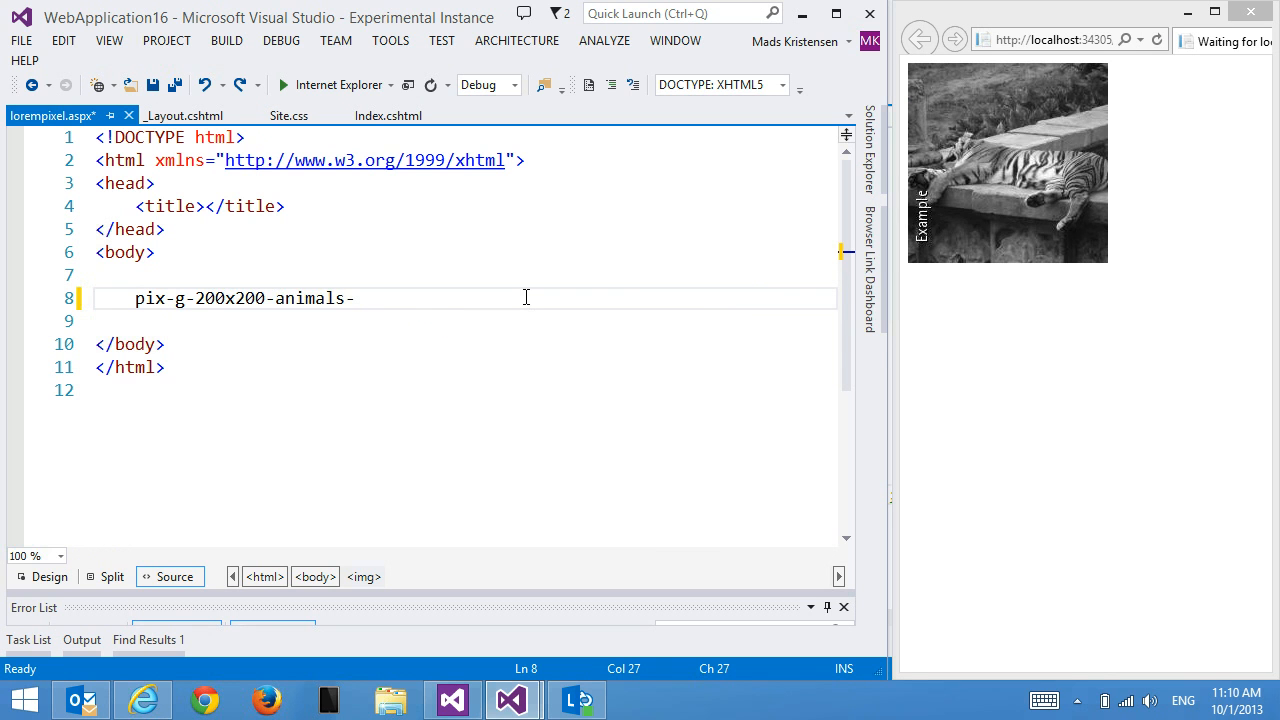
- Add the DemoText watermark so the img tag points to /g/200/200/animals/1/DemoText/
type("DemoTte")
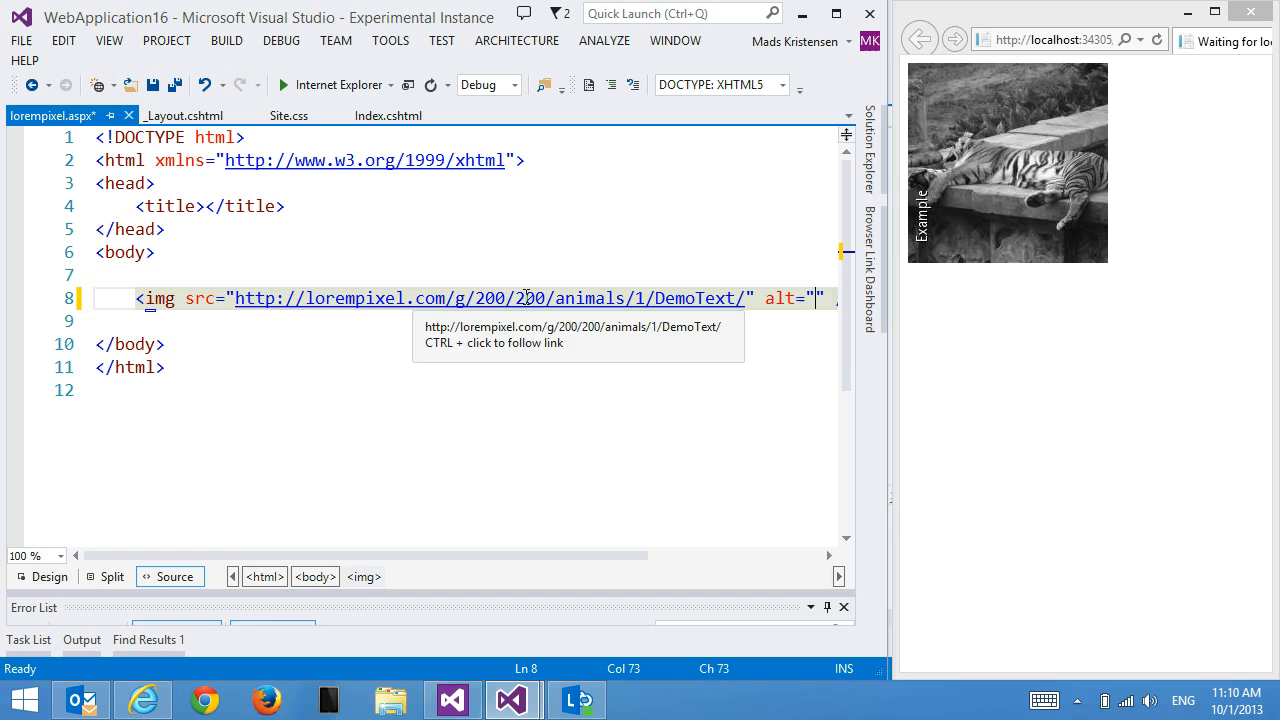
mouse_move(700, 376)
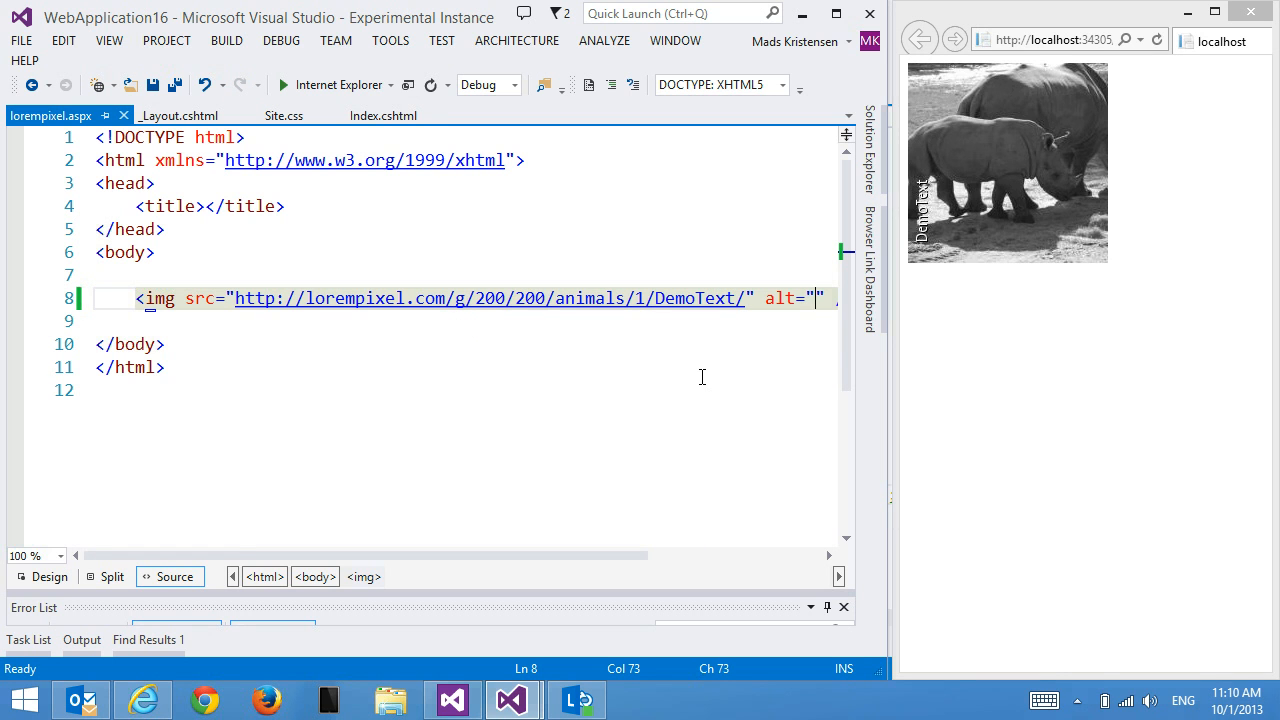
mouse_move(704, 384)
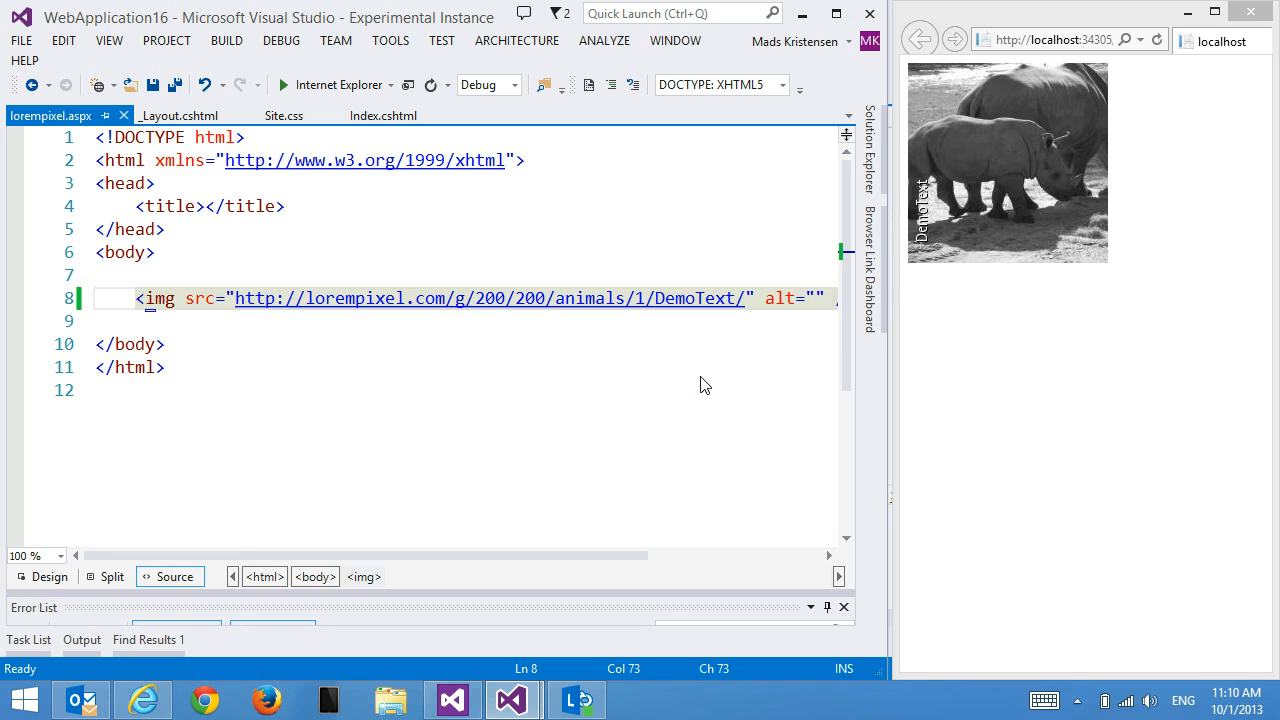
left_click(812, 298)
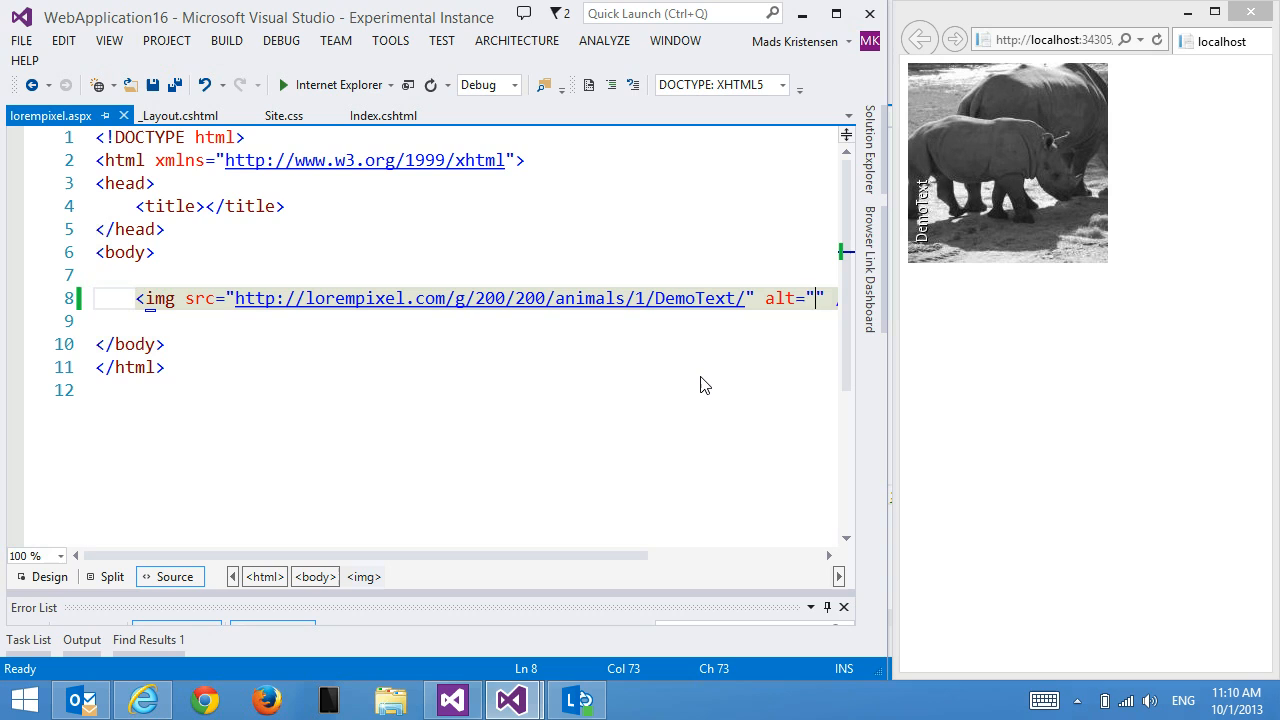